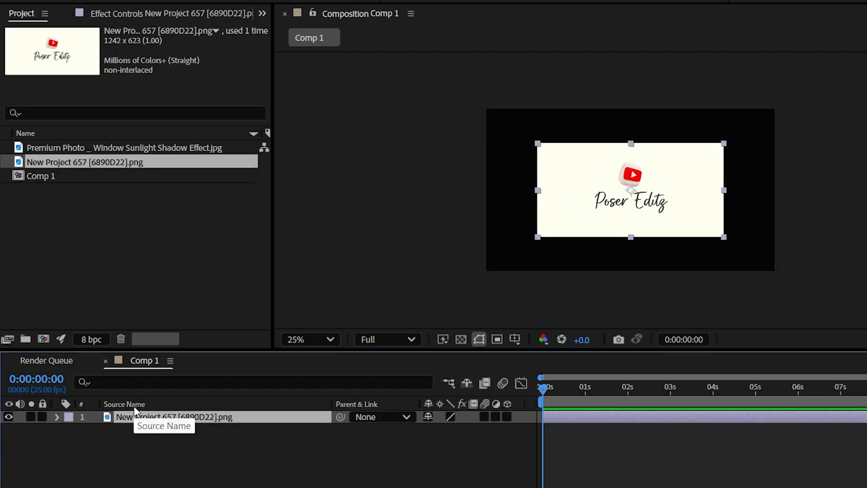
# Nest Comp 1 in new Comp 2 with Position keyframes at 0s off-screen left and 5s.
pyautogui.click(56, 417)
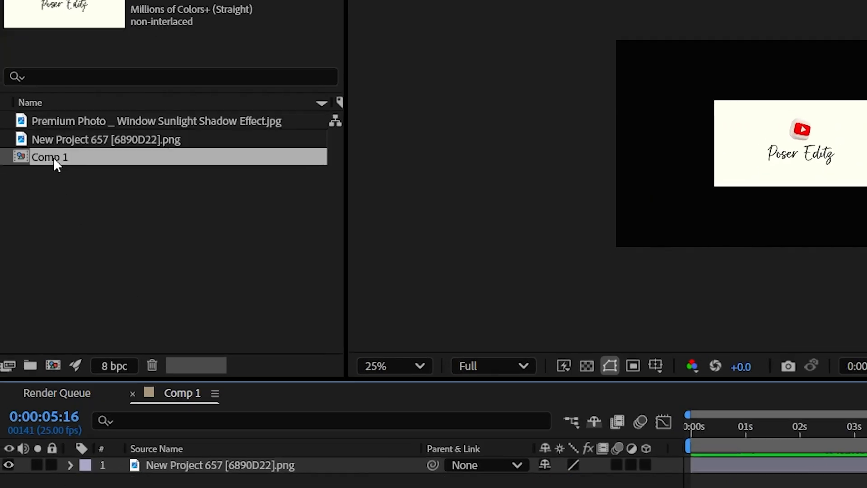
pyautogui.click(58, 371)
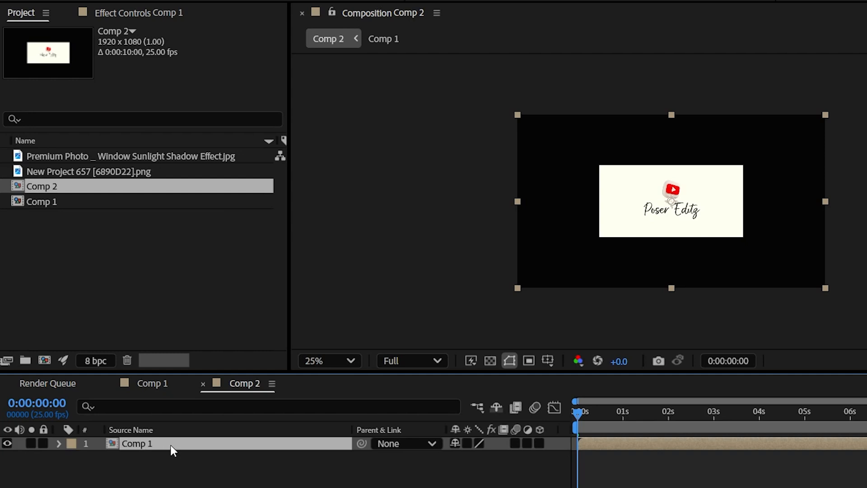
pyautogui.click(58, 442)
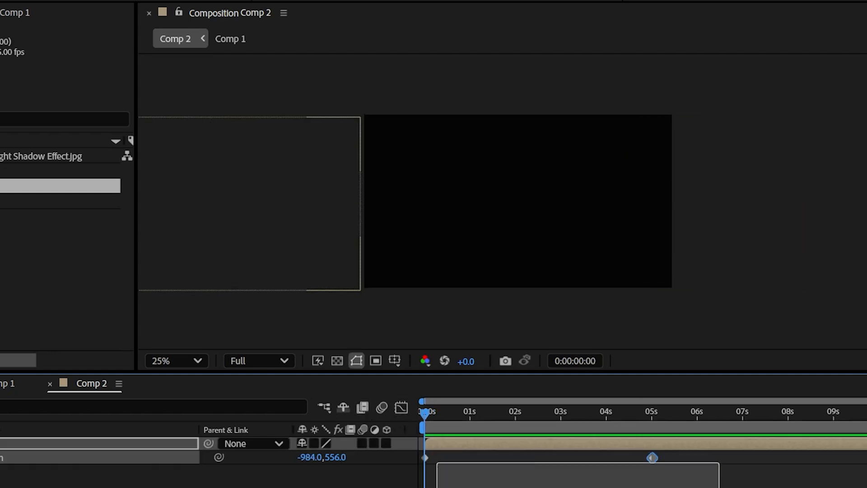
pyautogui.click(249, 201)
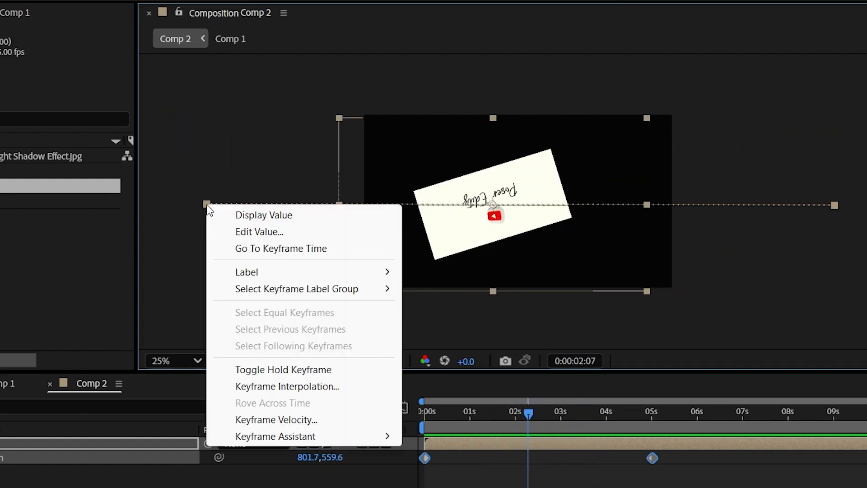
# Set the position keyframes' Spatial Interpolation to Bezier via Keyframe Interpolation.
pyautogui.click(286, 385)
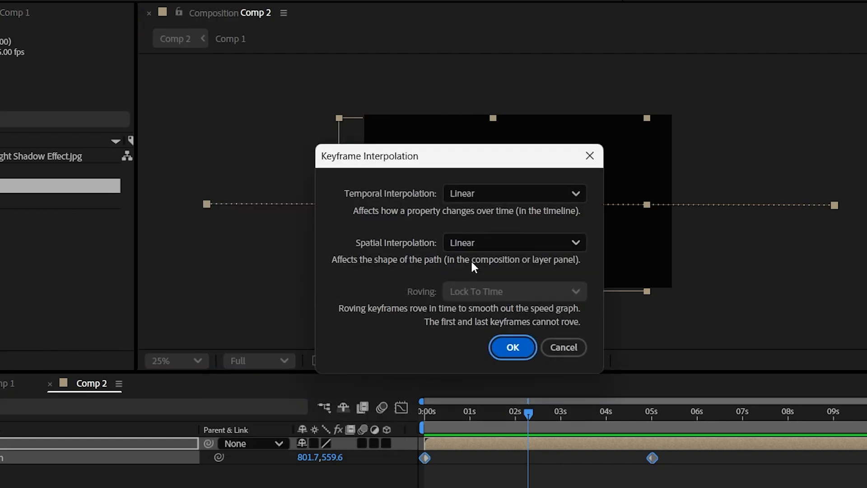
pyautogui.click(513, 242)
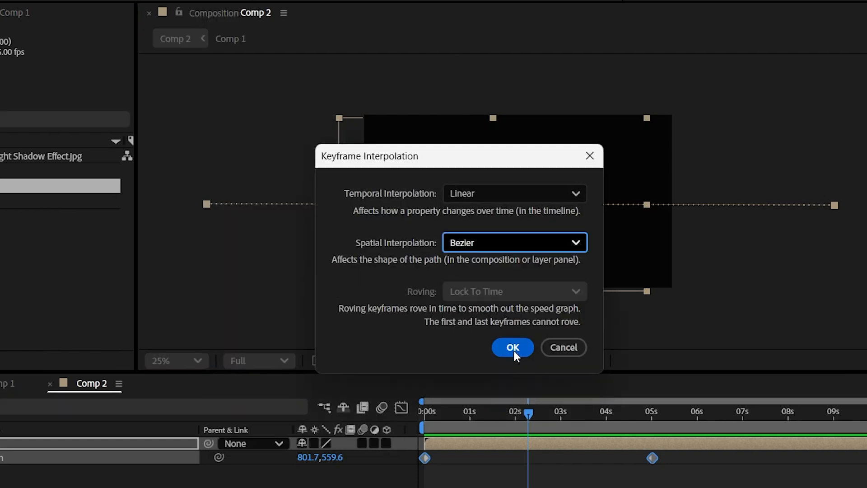
pyautogui.click(511, 346)
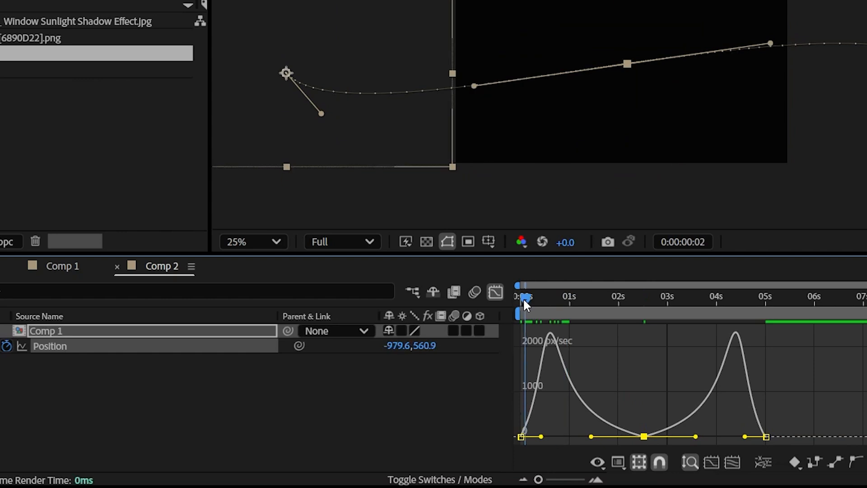
# Shape the path into an S curve and ease the middle keyframe's speed in the Graph Editor.
pyautogui.click(618, 299)
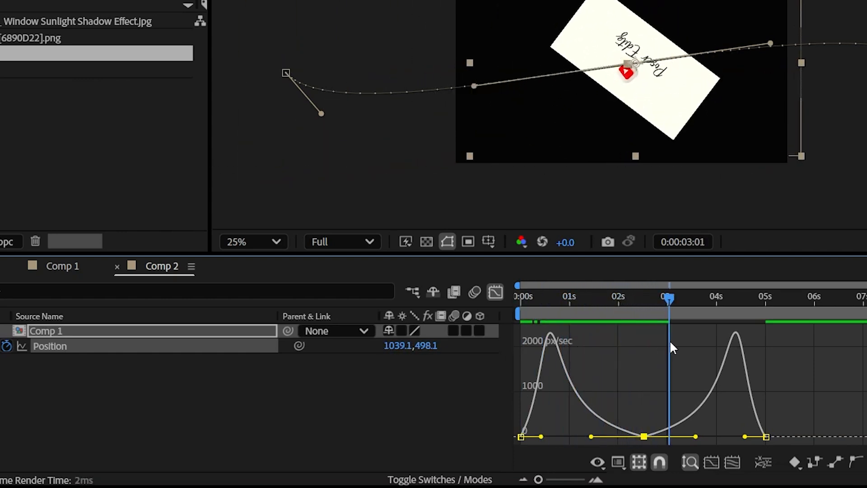
pyautogui.click(733, 299)
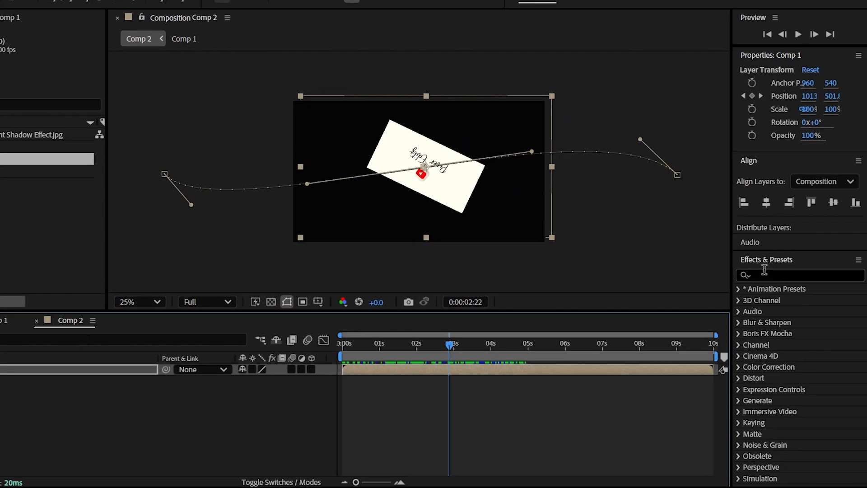
# Search 'cc c' in Effects & Presets and add CC Cylinder to the Comp 1 layer.
pyautogui.write('cc c')
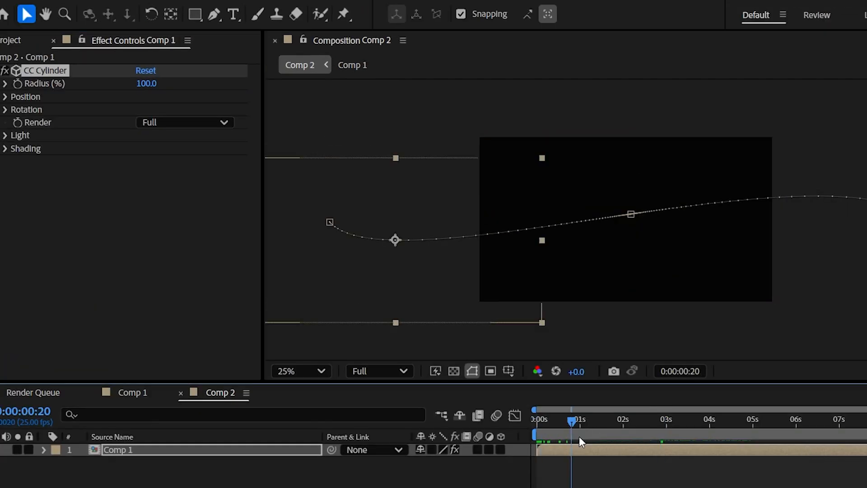
pyautogui.click(720, 419)
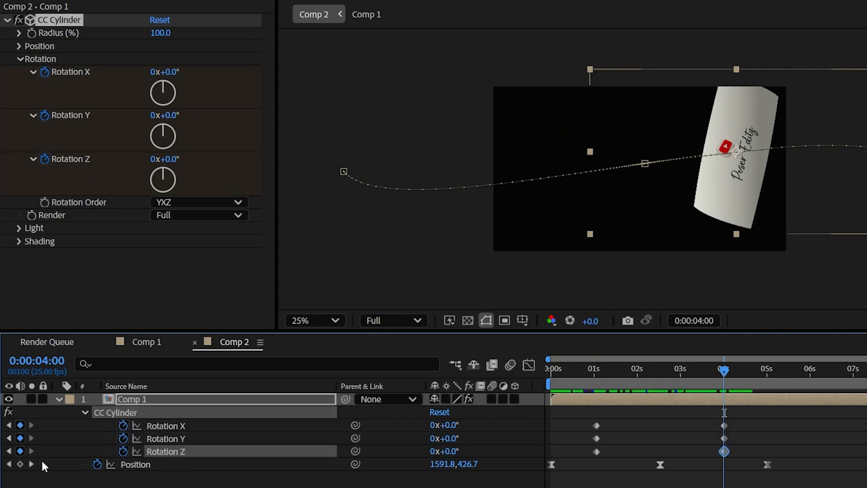
# Keyframe CC Cylinder Rotation X, Y, Z with varying values so the card tumbles in flight.
pyautogui.click(606, 369)
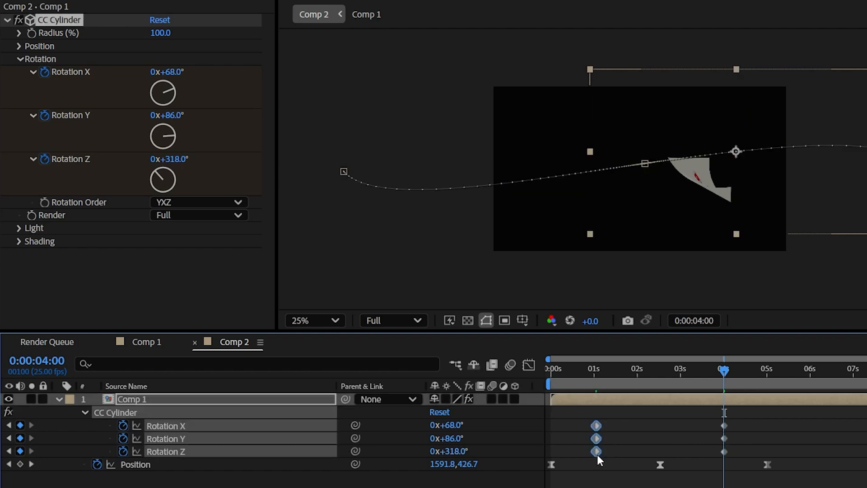
pyautogui.click(551, 368)
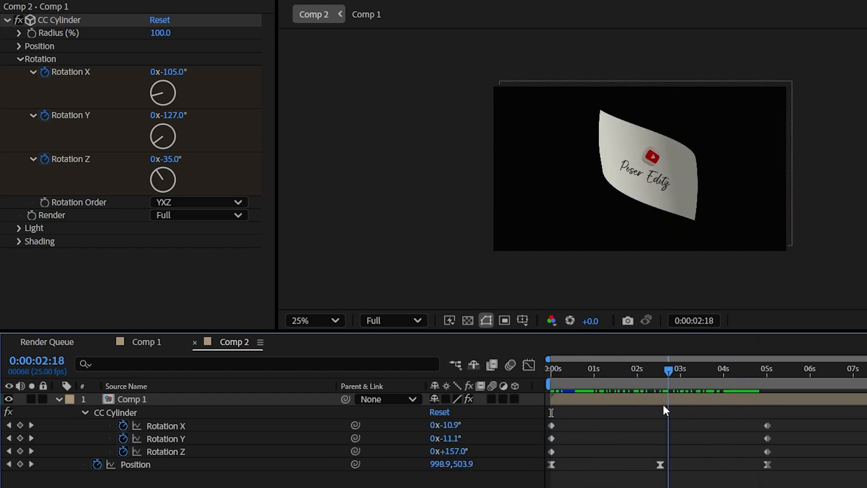
pyautogui.click(769, 368)
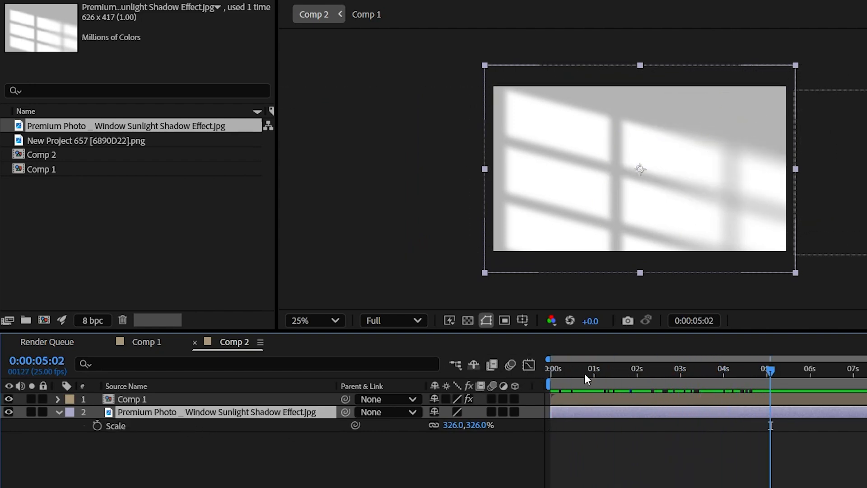
# Duplicate the card layer twice and drag the copies to later start times.
pyautogui.press('ctrl+d')
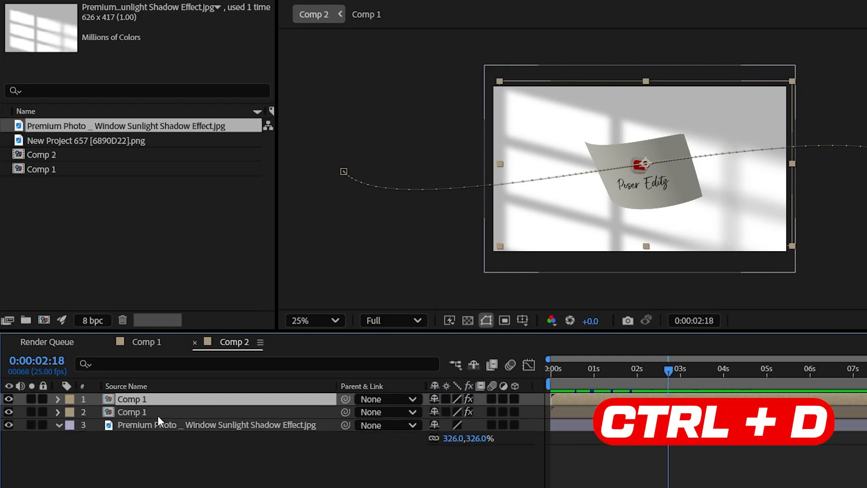
pyautogui.press('ctrl+d')
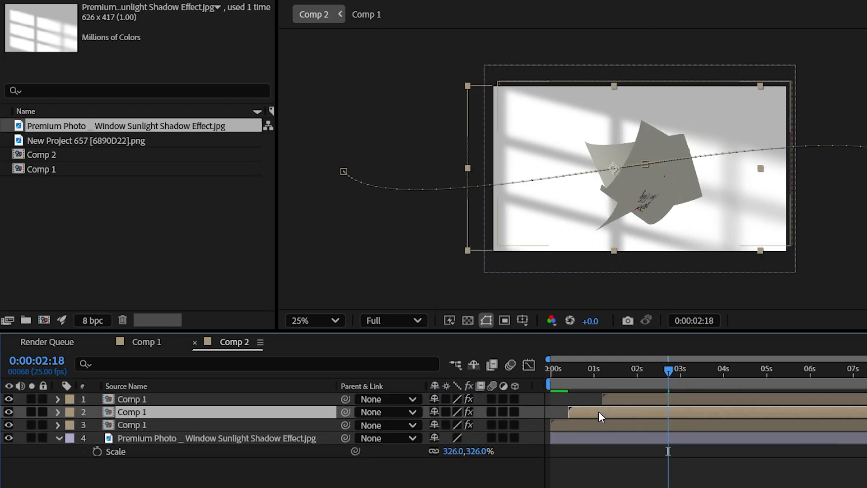
pyautogui.click(56, 412)
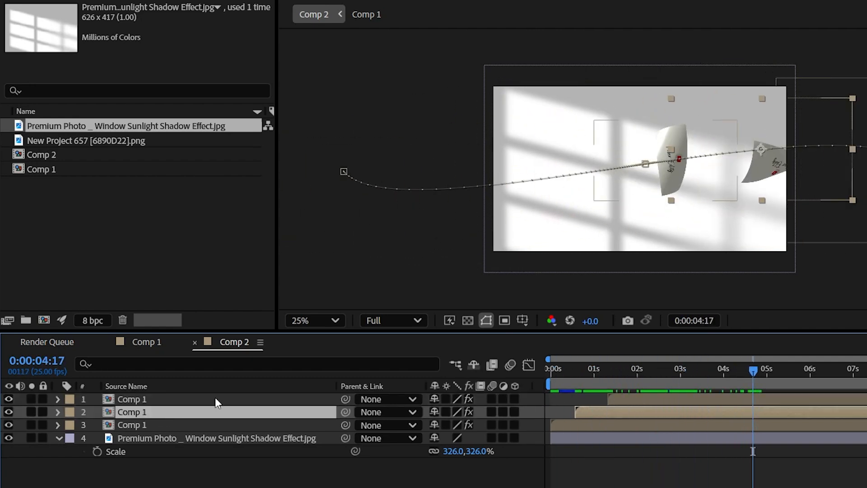
pyautogui.click(56, 411)
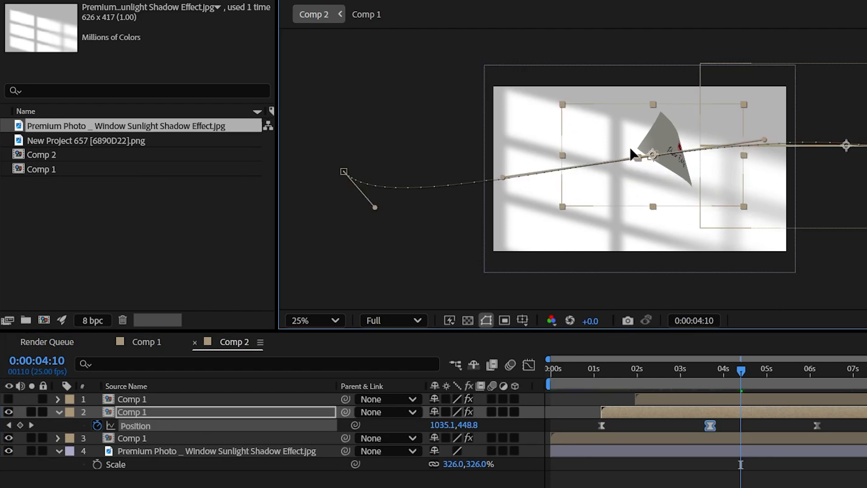
# Reshape layer 2's position path points and handles into a different flight curve.
pyautogui.click(131, 398)
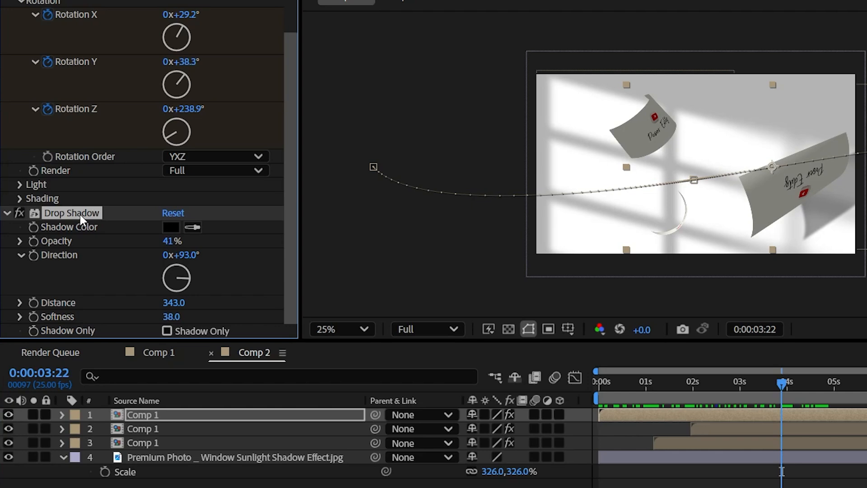
# Copy Drop Shadow (41% opacity, 93°, distance 343, softness 38) to layers 2 and 3, then preview.
pyautogui.click(143, 442)
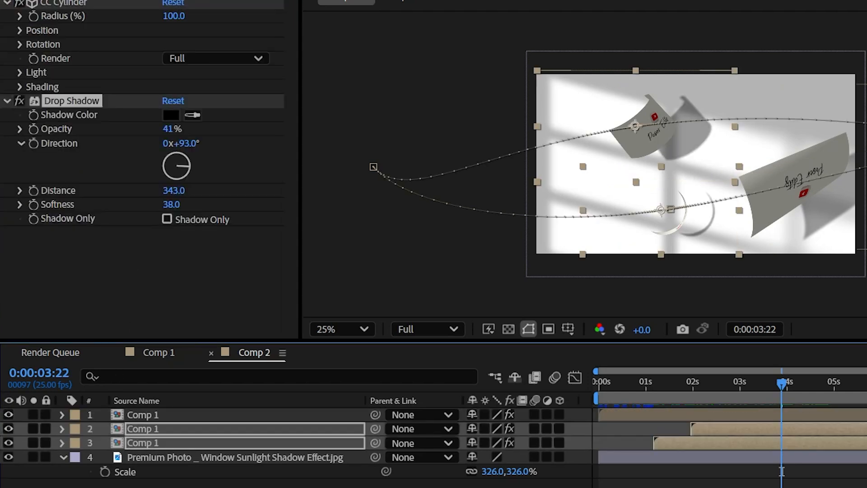
pyautogui.click(598, 381)
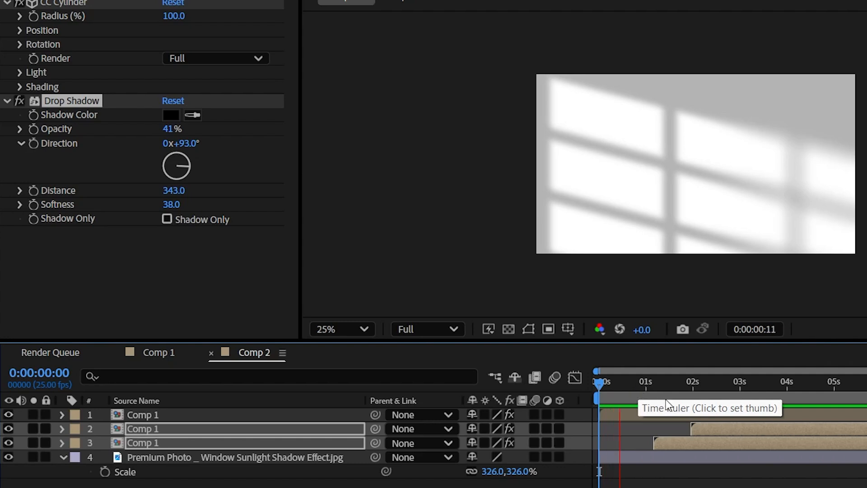
pyautogui.click(719, 380)
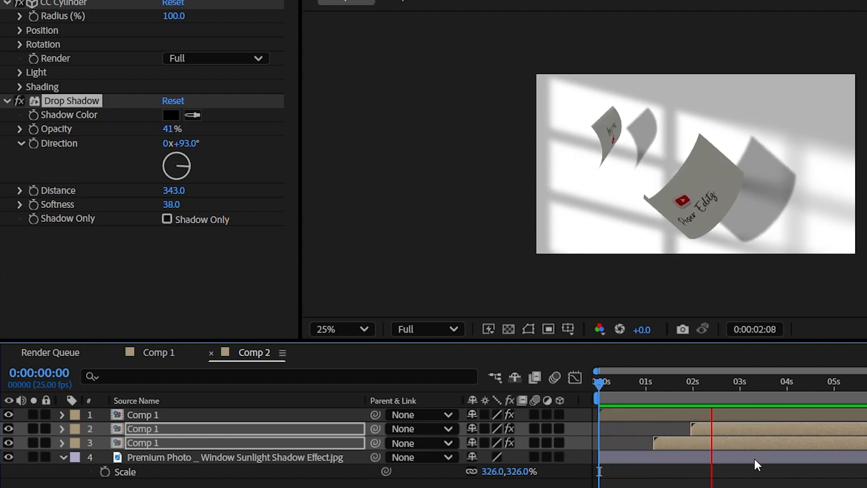